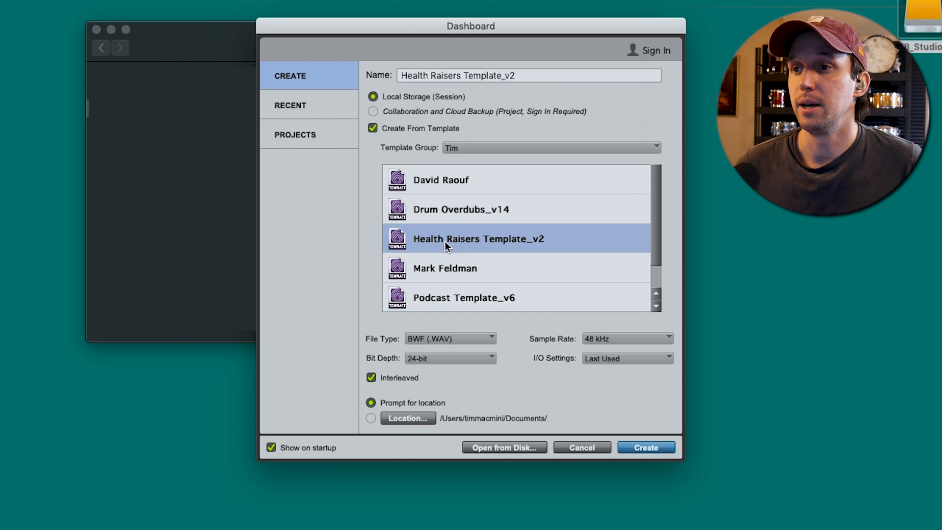
- Create the session '2022.12.19_Health Raisers_' from the Health Raisers Template_v2 template
text(2022.12.19)
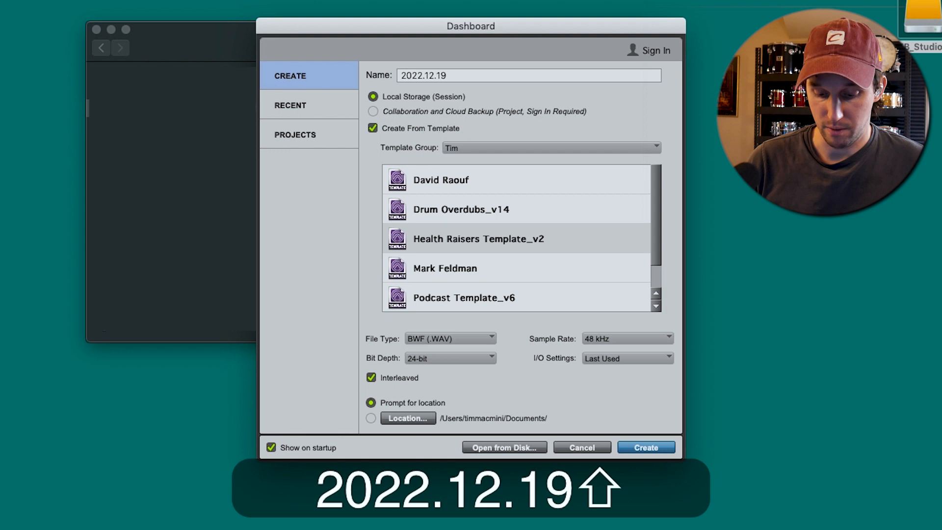
text(_Health Raisers_Sam Schuffenecker)
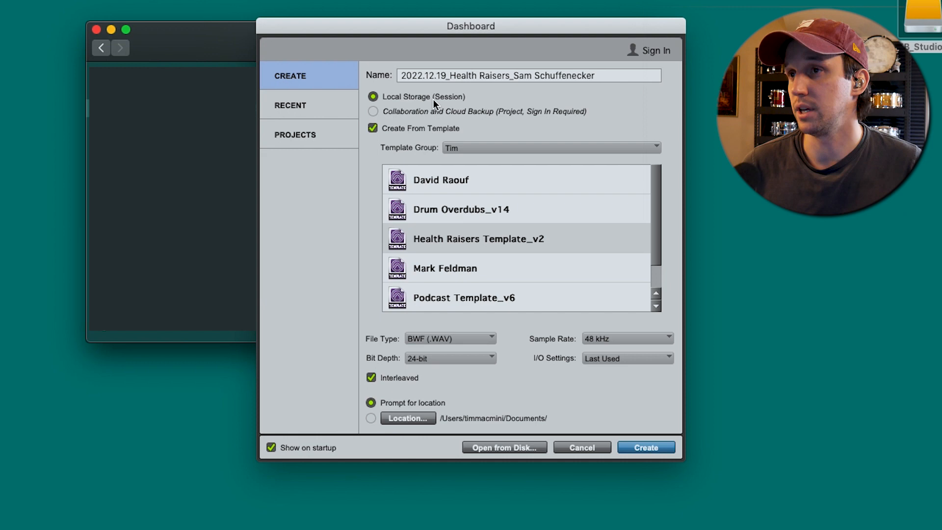
click(646, 447)
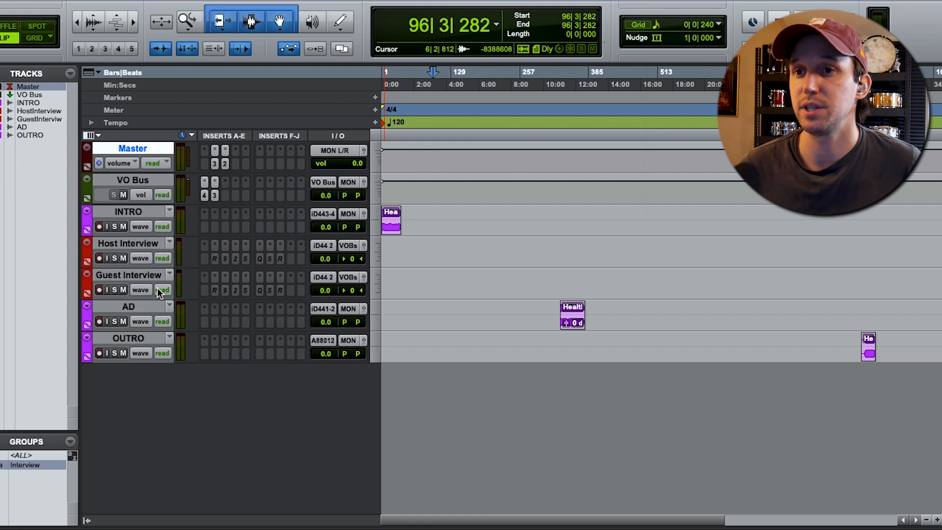
click(132, 180)
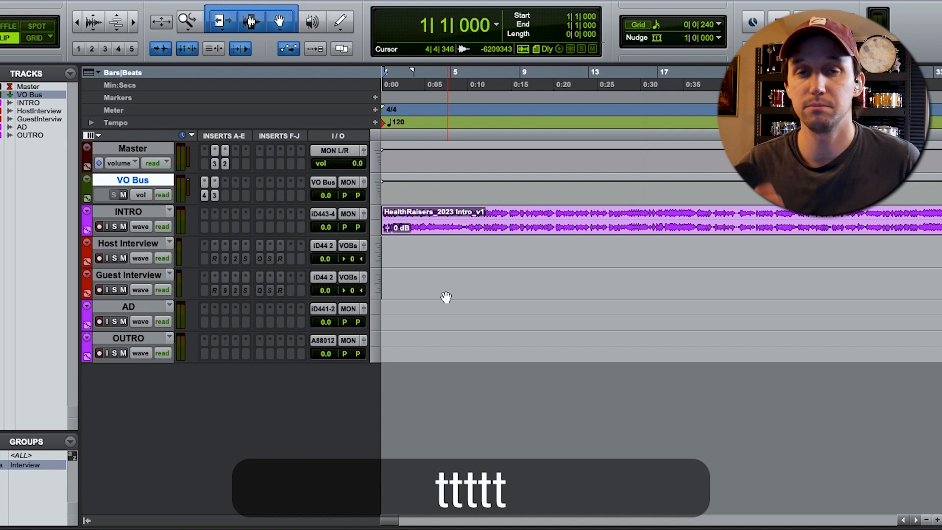
key(cmd+s)
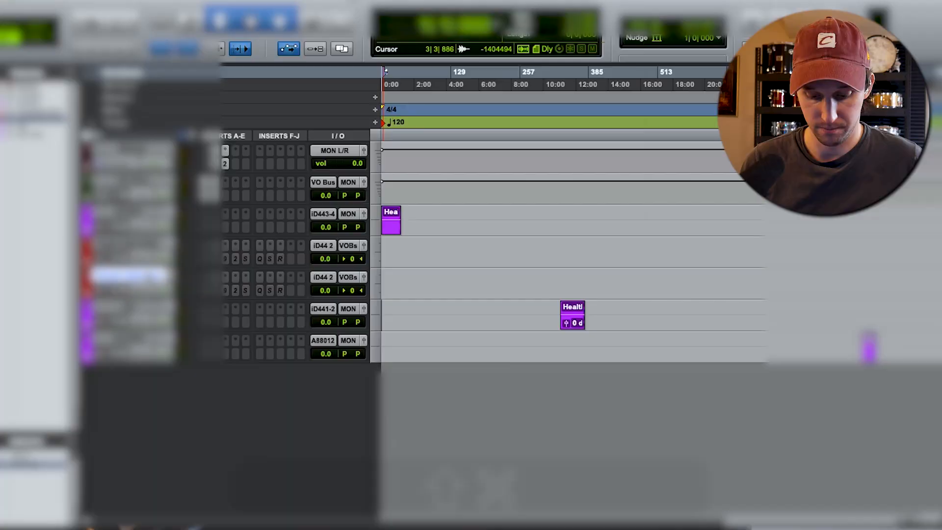
- Import the host and guest interview recordings onto their tracks at the session start
click(288, 98)
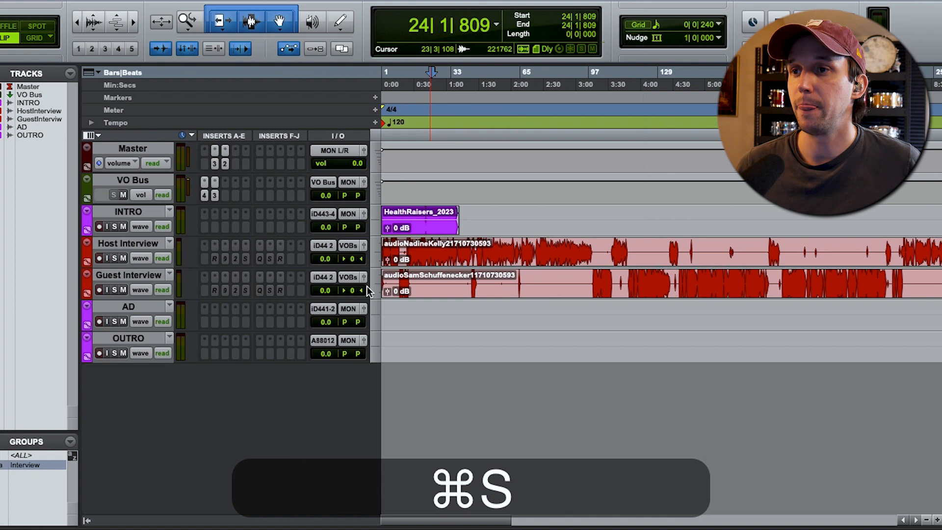
- Select the VO Bus track and reveal the interview tracks' processing chains near the ad clip
click(130, 179)
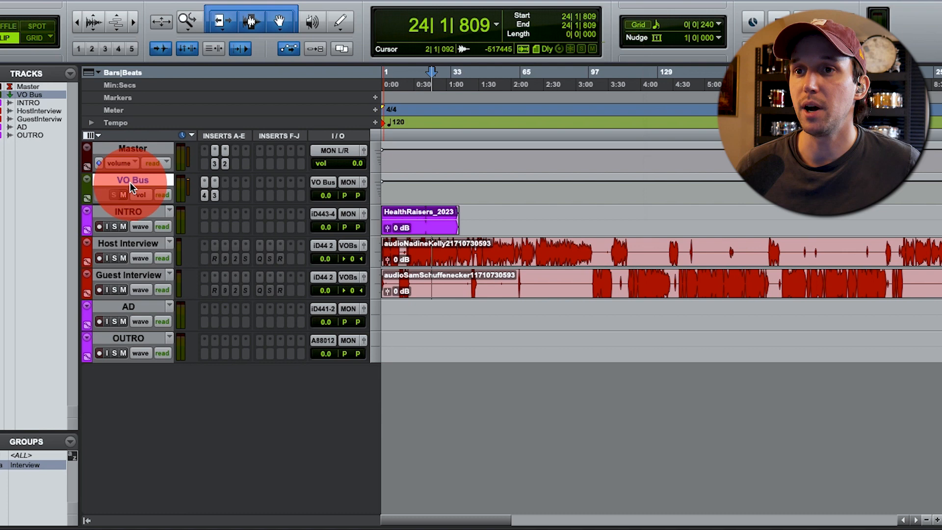
key(cmd+r)
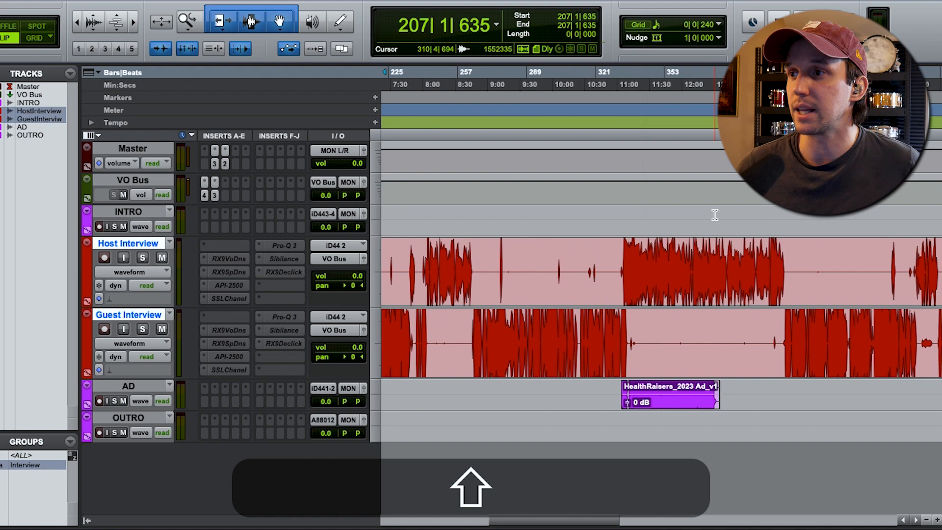
- Activate the RX 9 Voice De-noise insert on the Host Interview track
click(226, 258)
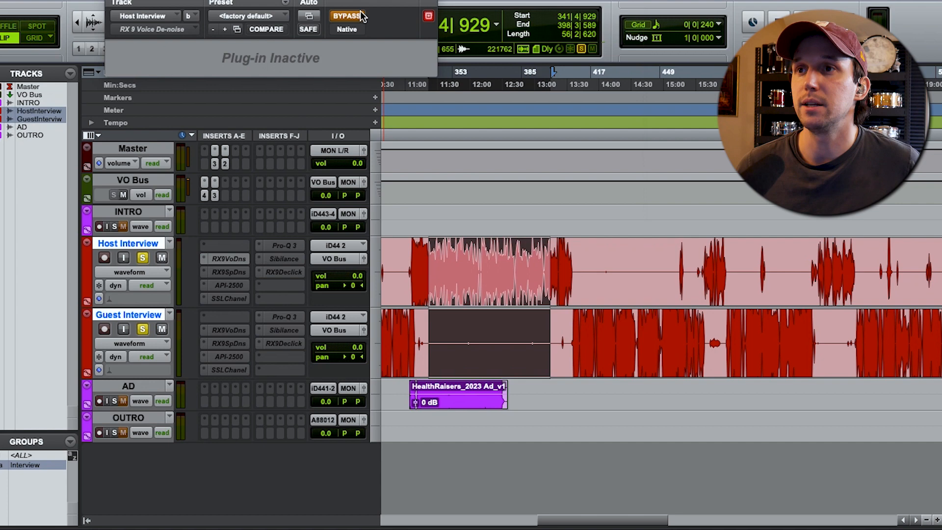
click(346, 16)
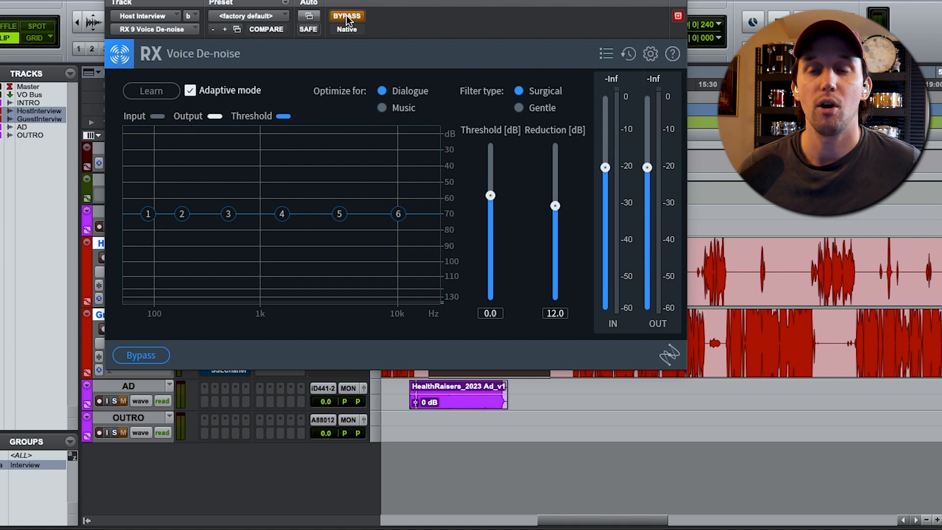
mouse_move(346, 16)
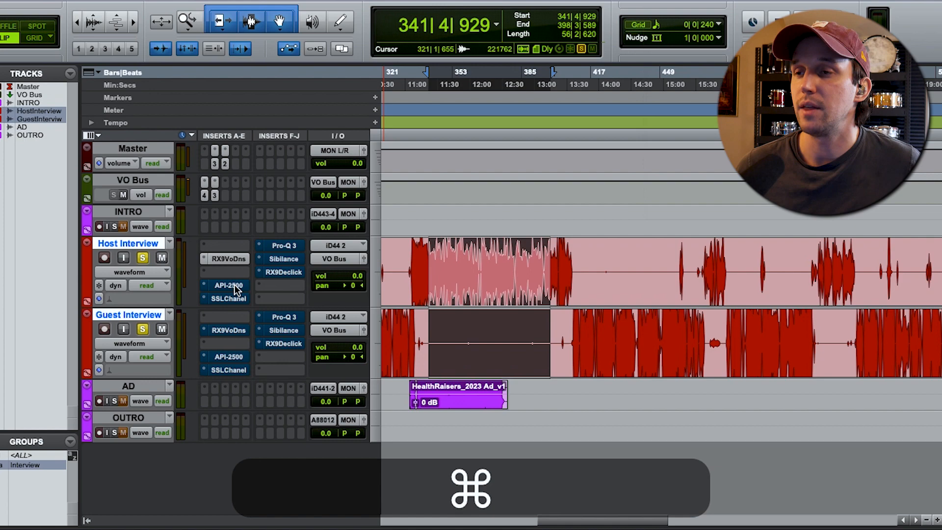
- Audition the Host Interview's API-2500 compressor on and off during playback, then save the session
click(228, 285)
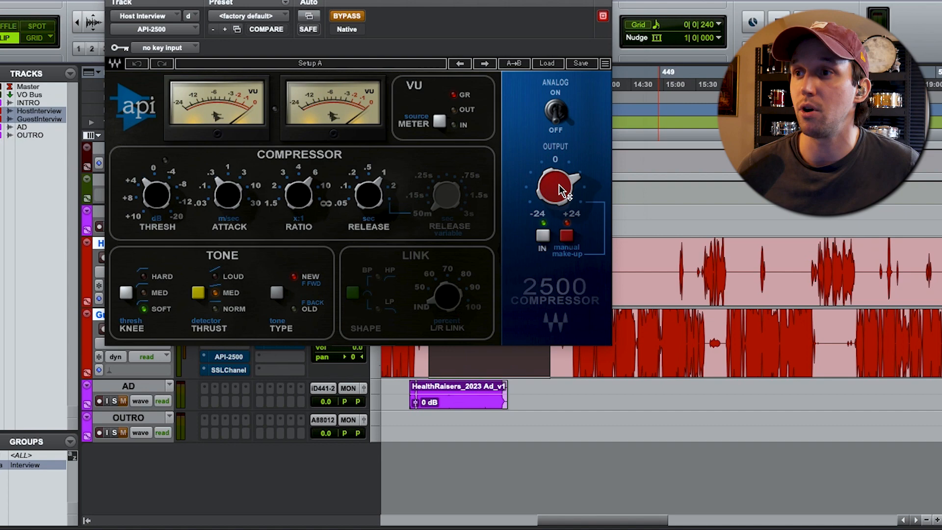
key(space)
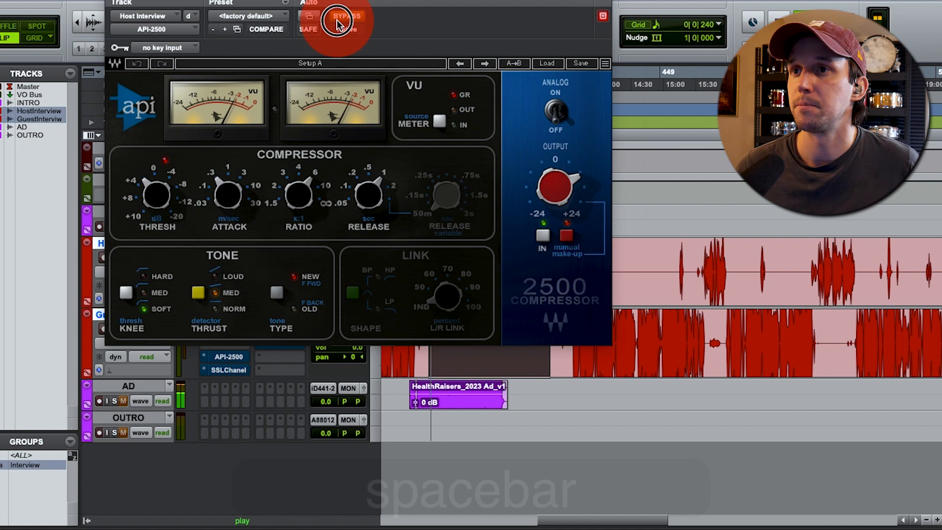
click(346, 15)
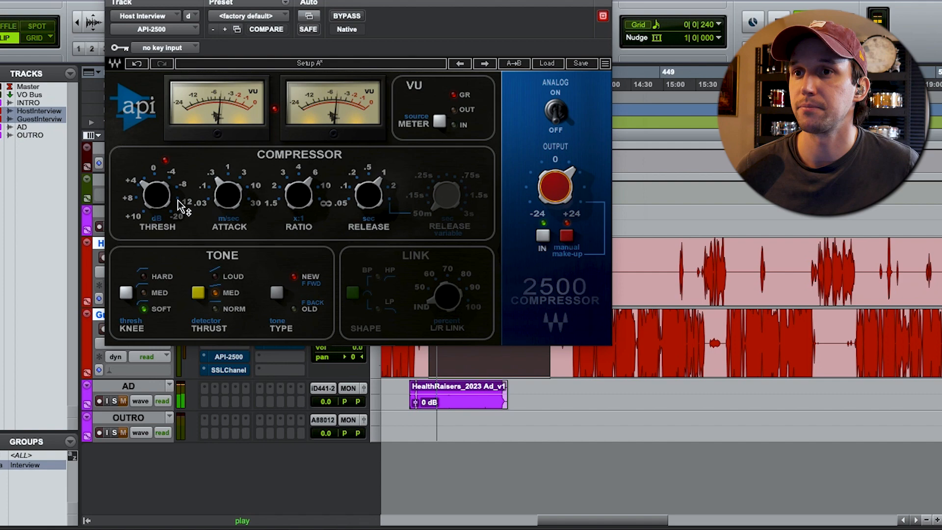
key(space)
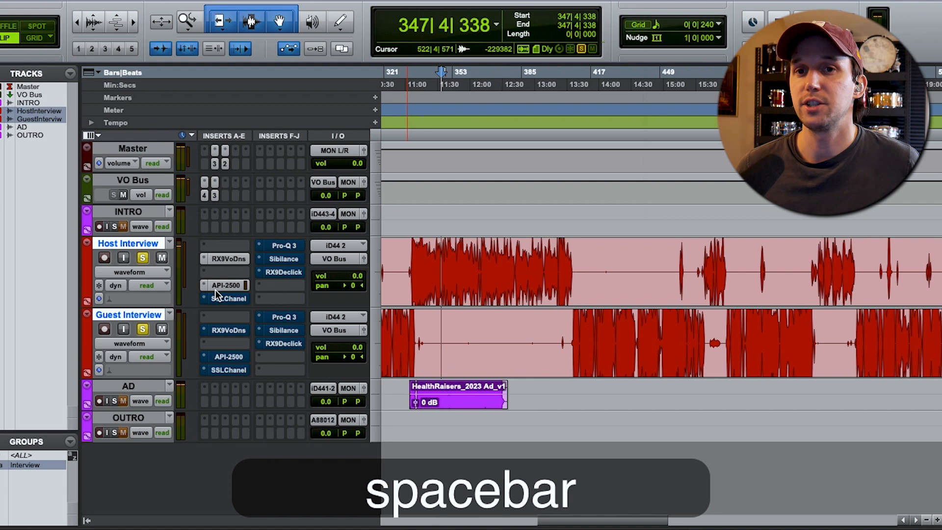
key(space)
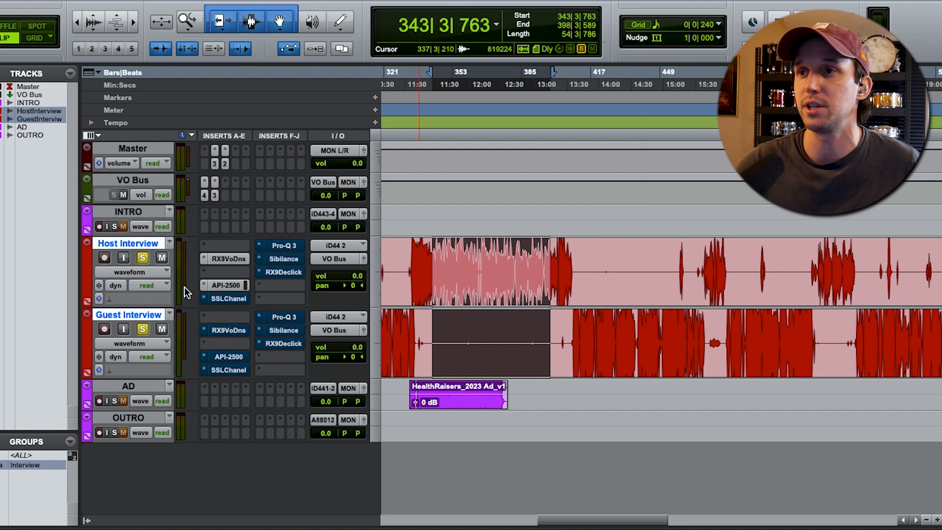
key(cmd+s)
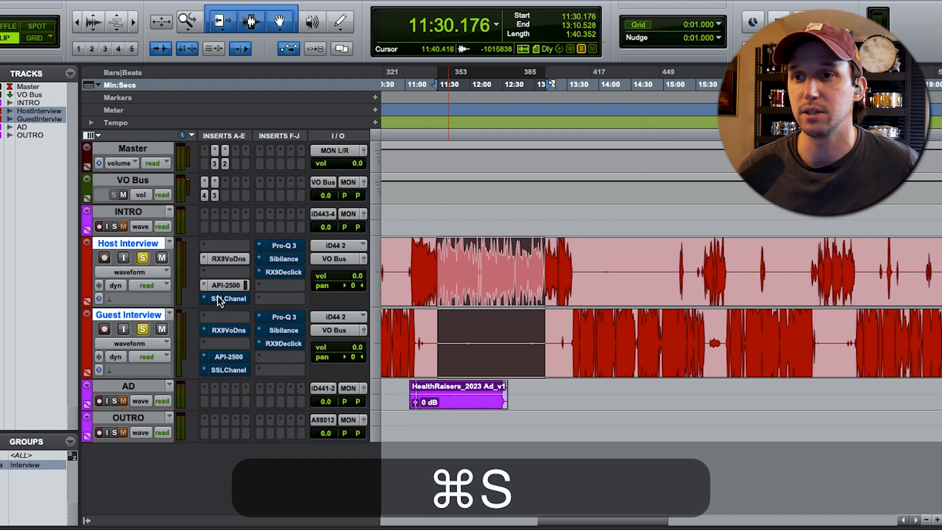
click(228, 298)
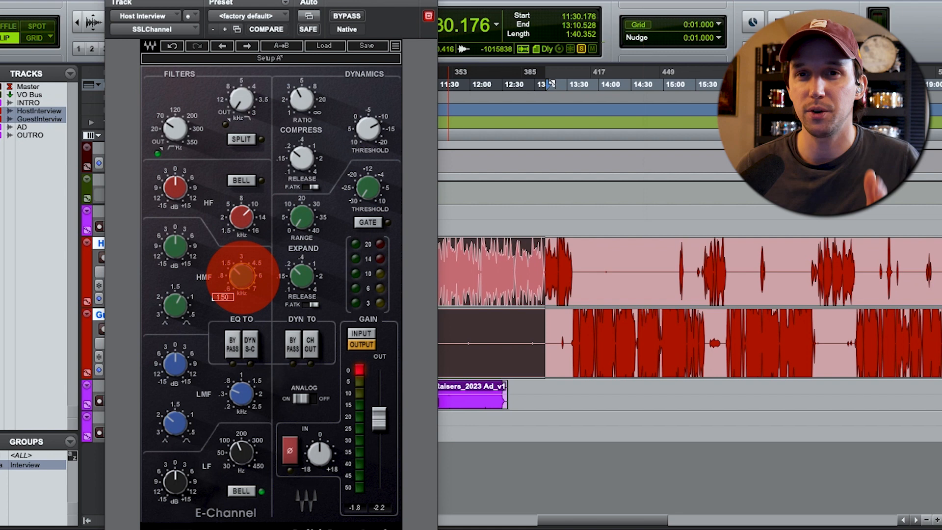
click(241, 453)
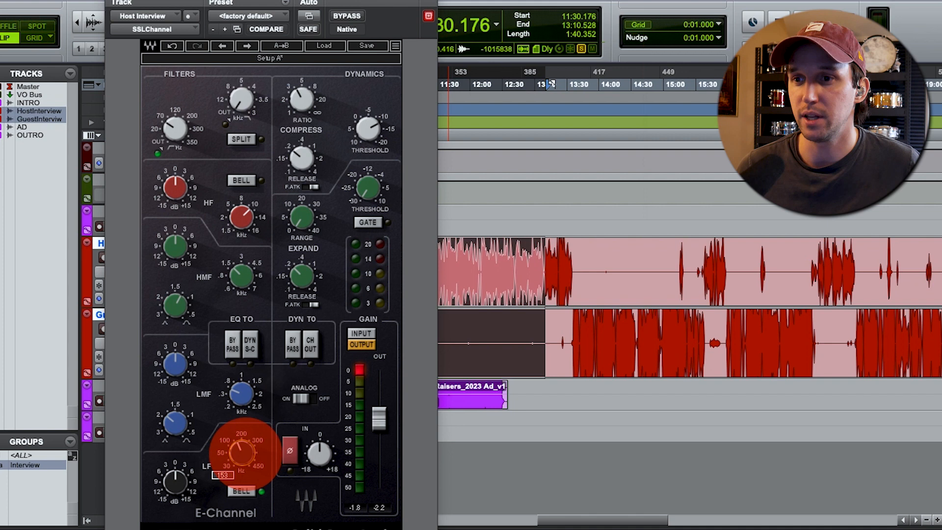
key(space)
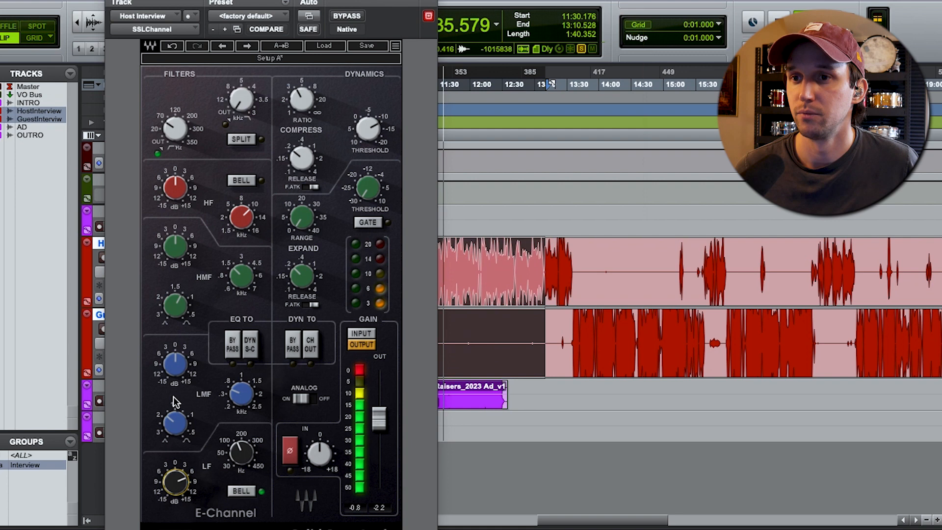
drag(239, 395, 231, 396)
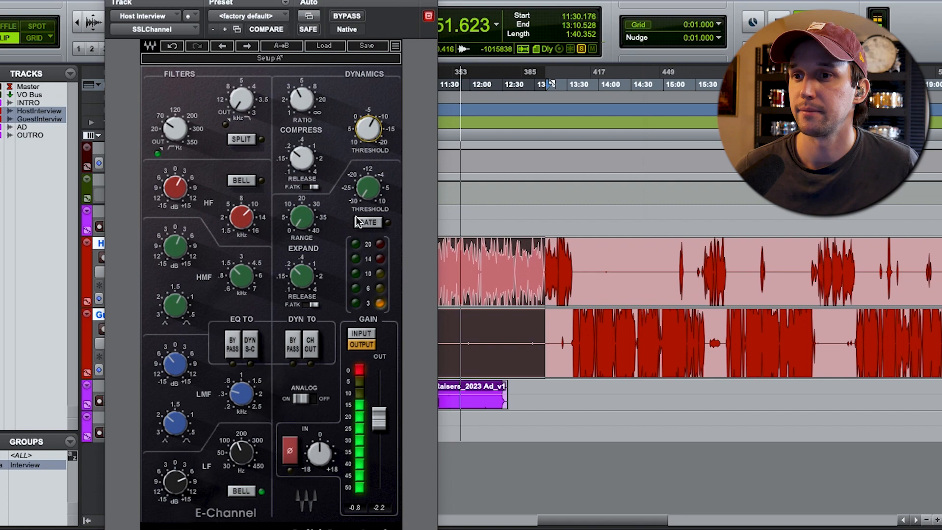
drag(175, 475, 189, 462)
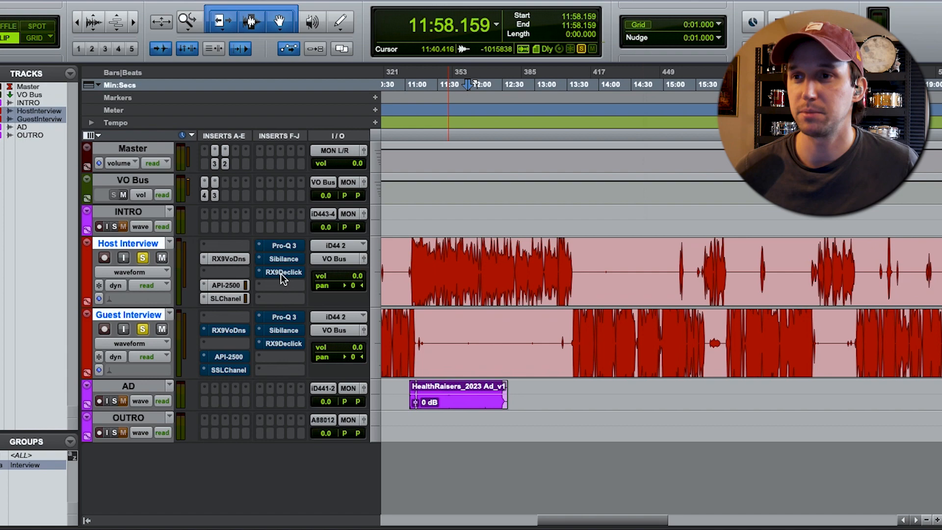
key(cmd)
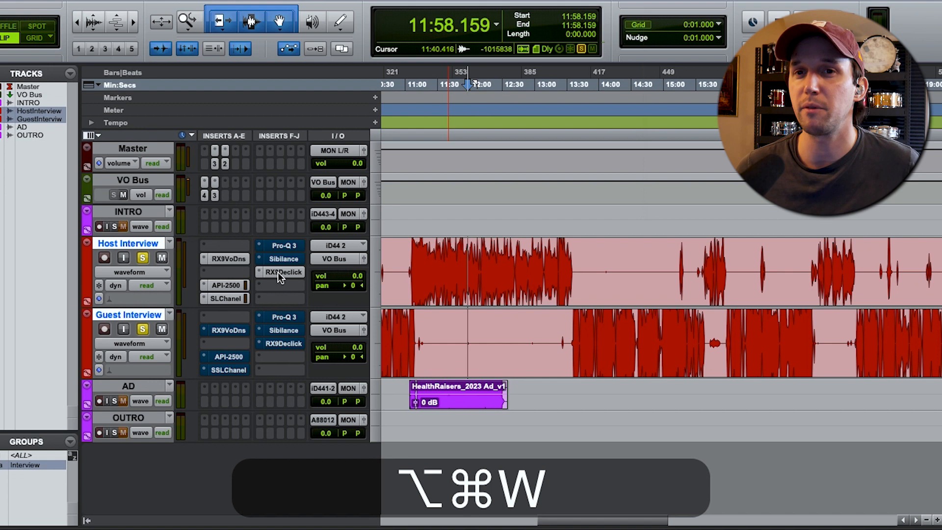
mouse_move(282, 271)
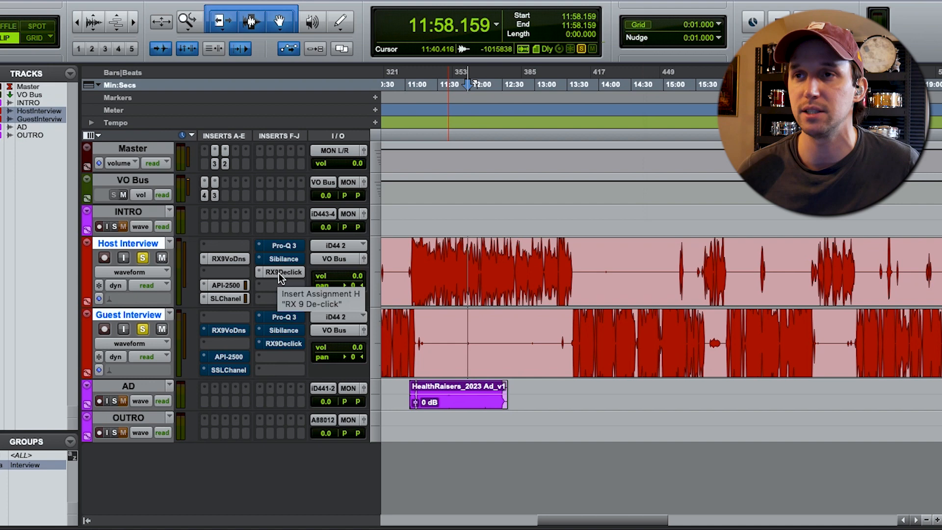
click(282, 259)
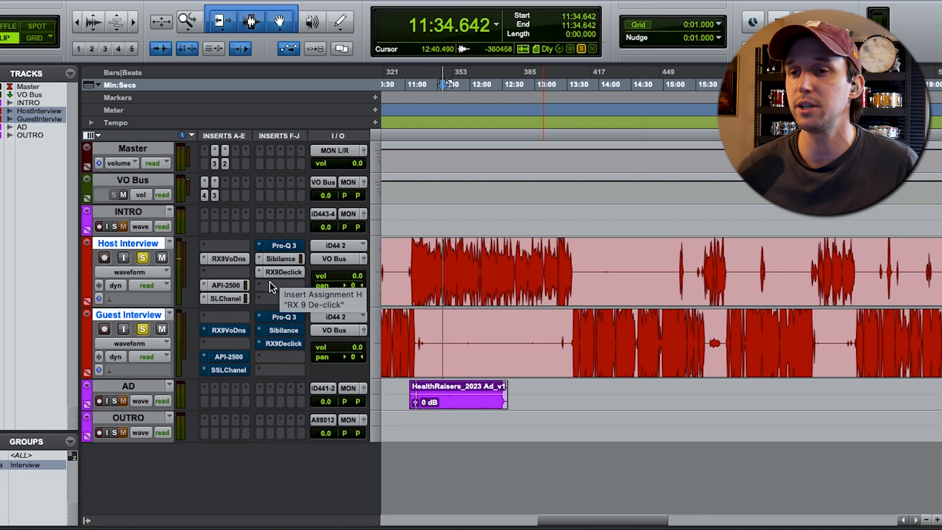
click(225, 285)
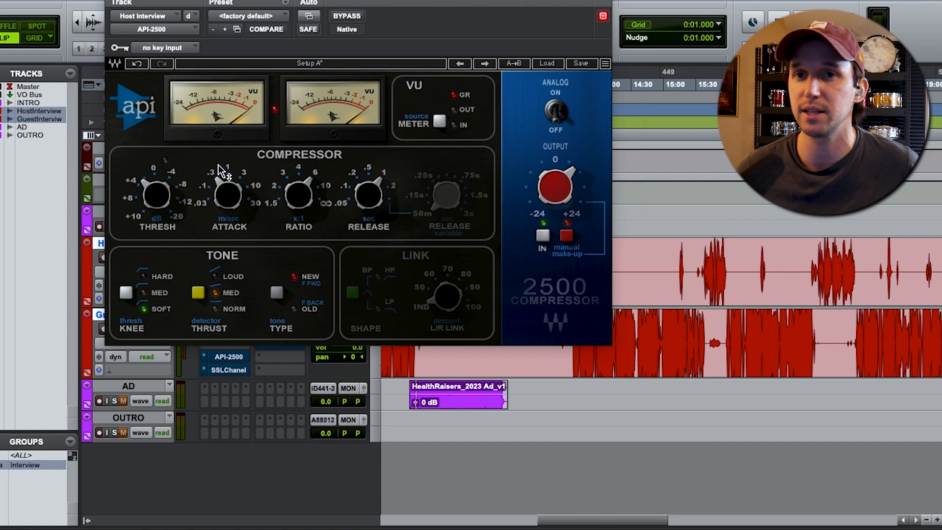
key(alt+cmd+w)
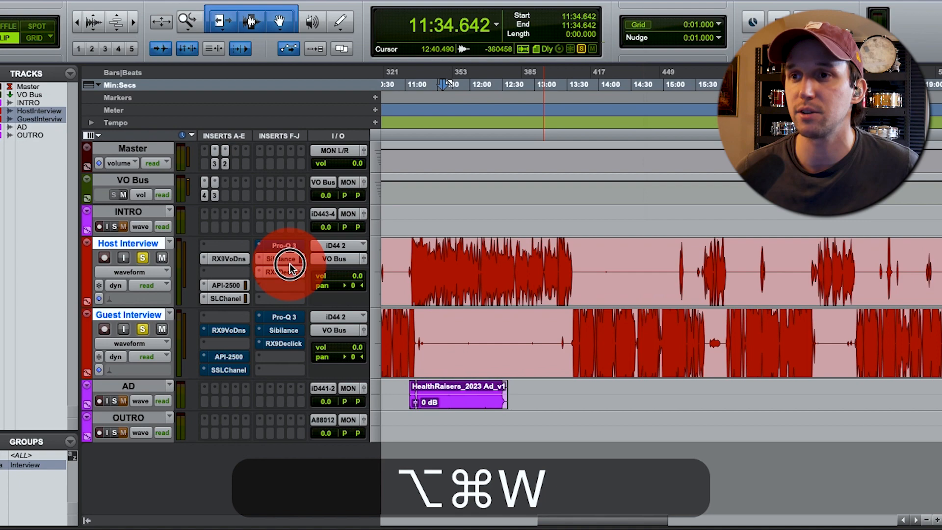
click(282, 258)
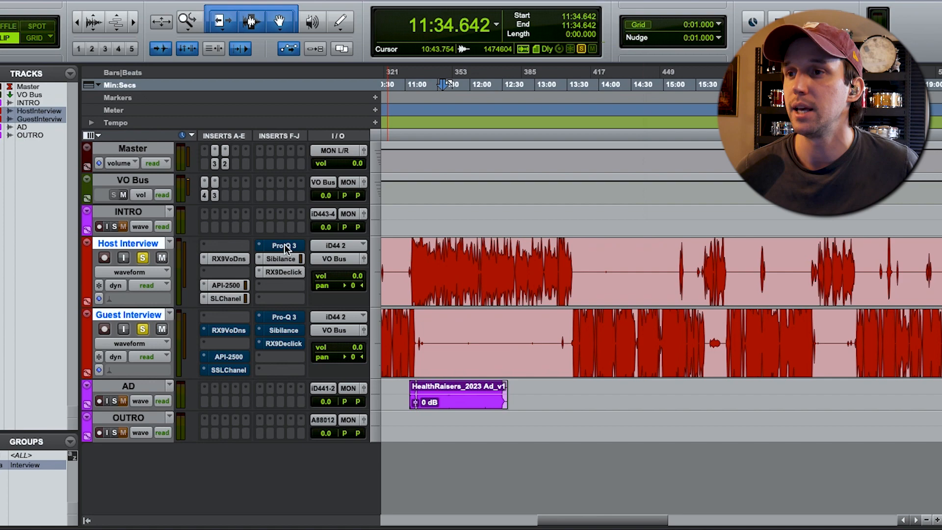
click(284, 246)
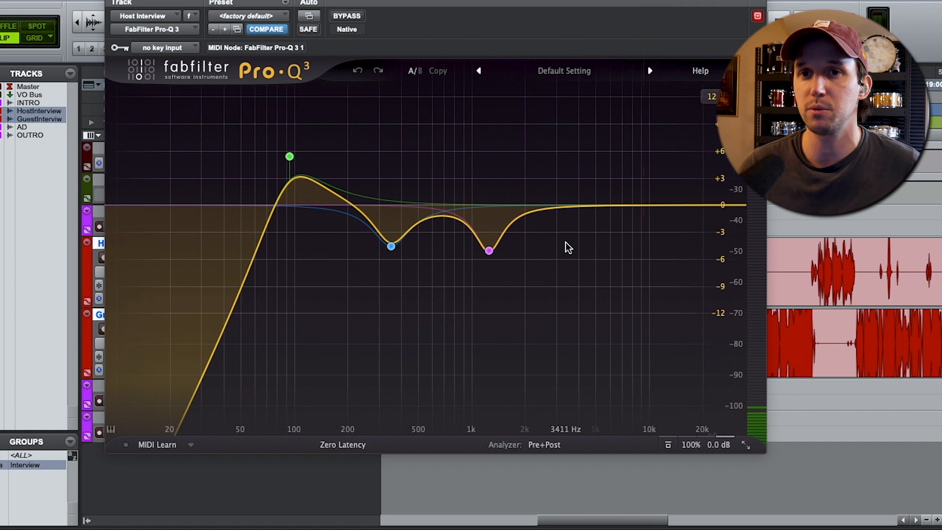
click(288, 157)
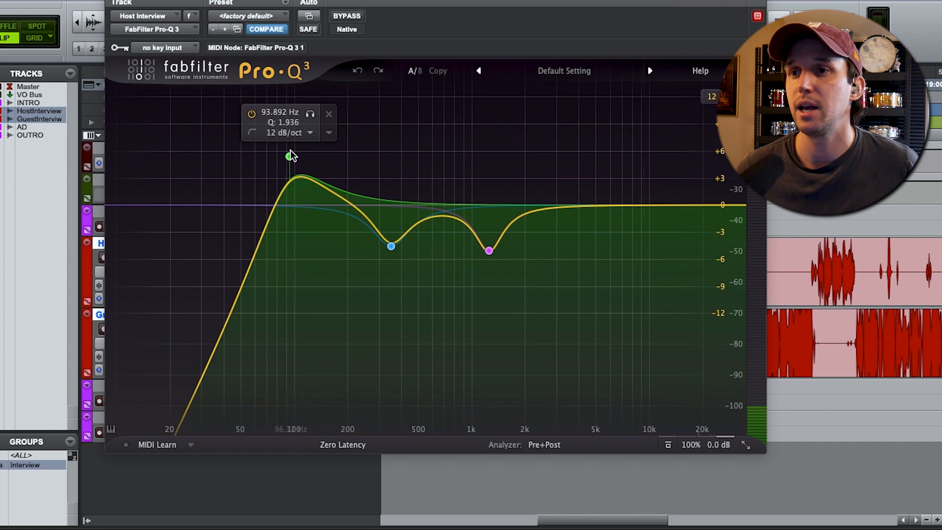
click(294, 170)
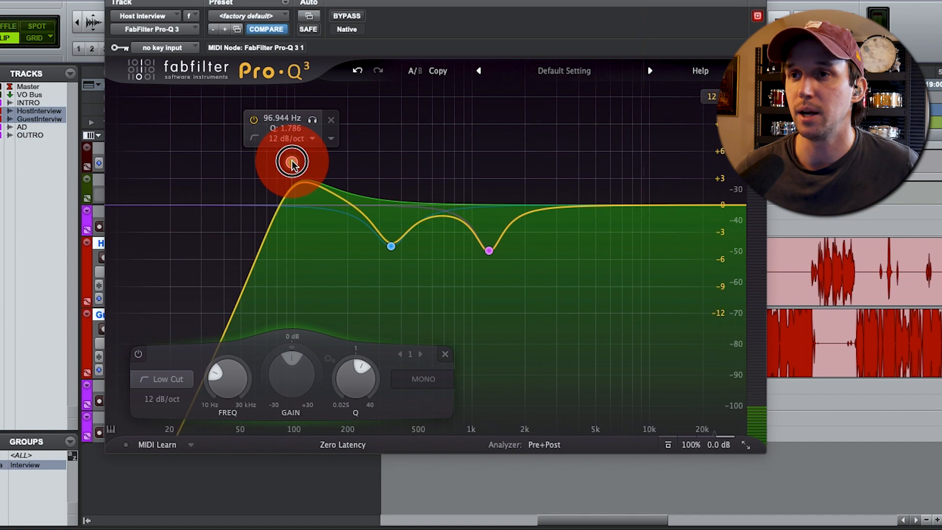
key(space)
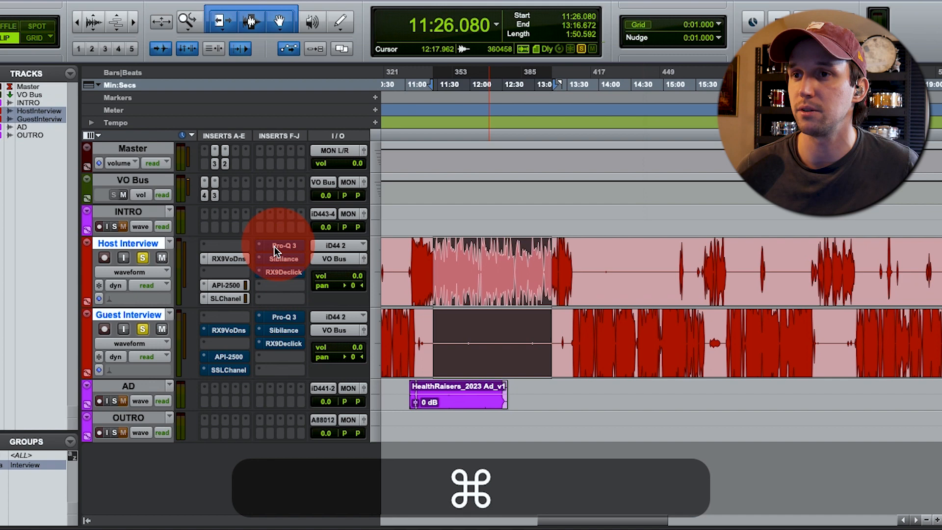
key(space)
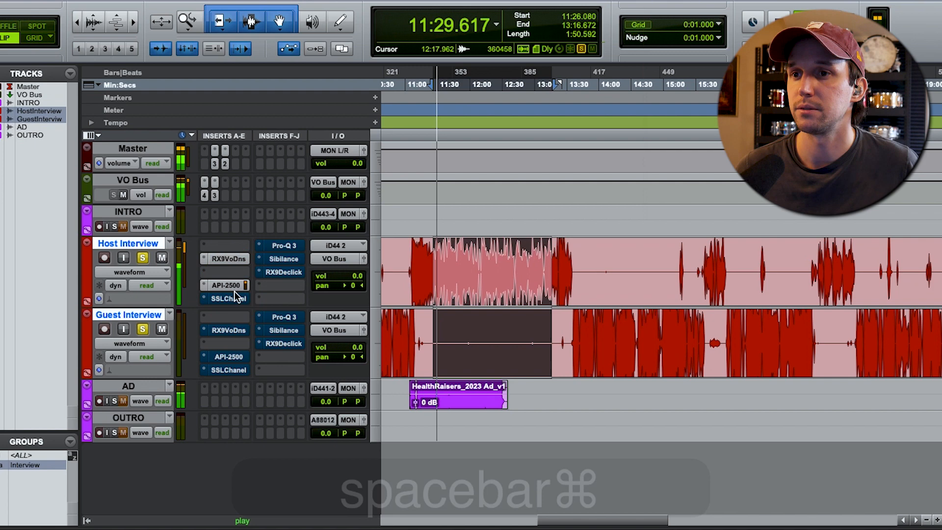
key(cmd+s)
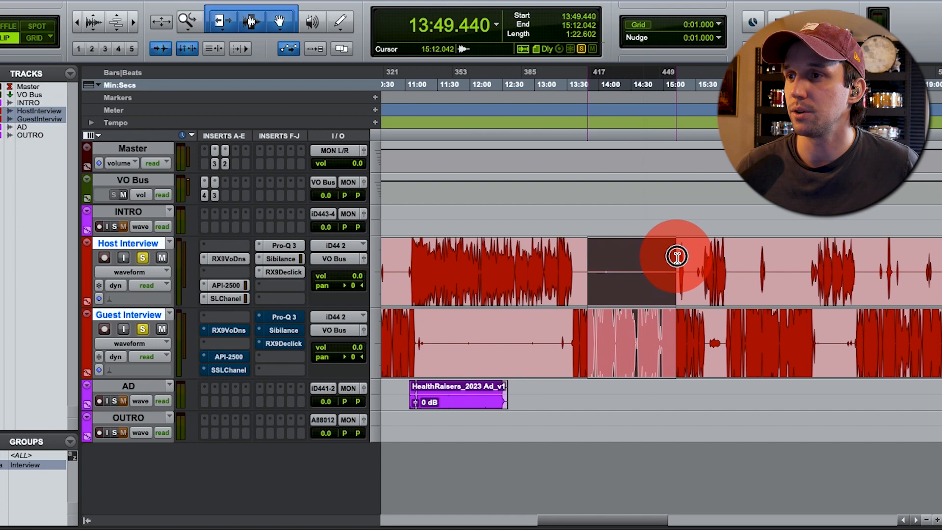
key(space)
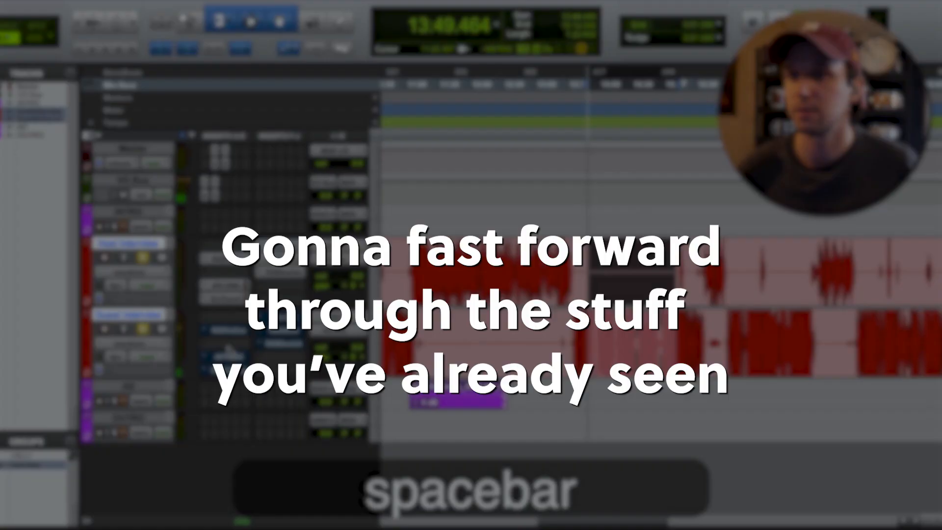
- Audition the RX9 De-reverb on the Guest Interview track and save the session
key(cmd+s)
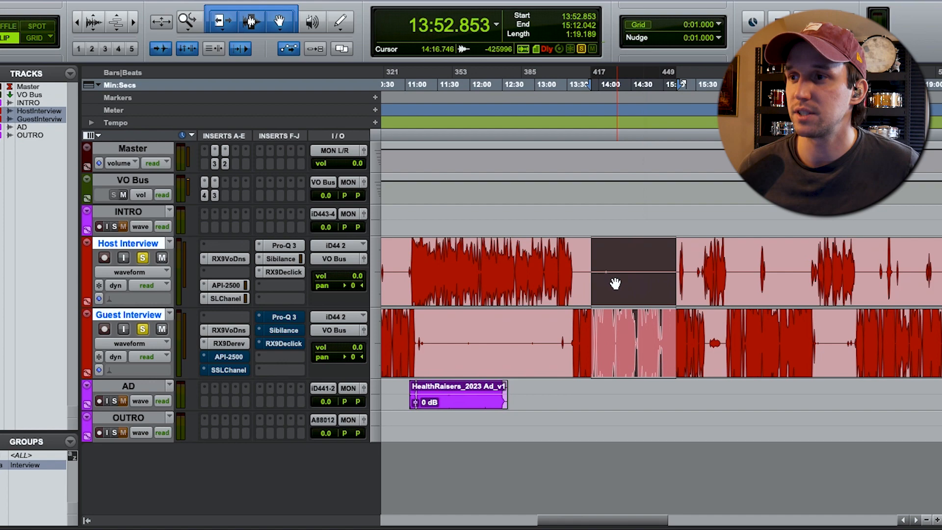
key(space)
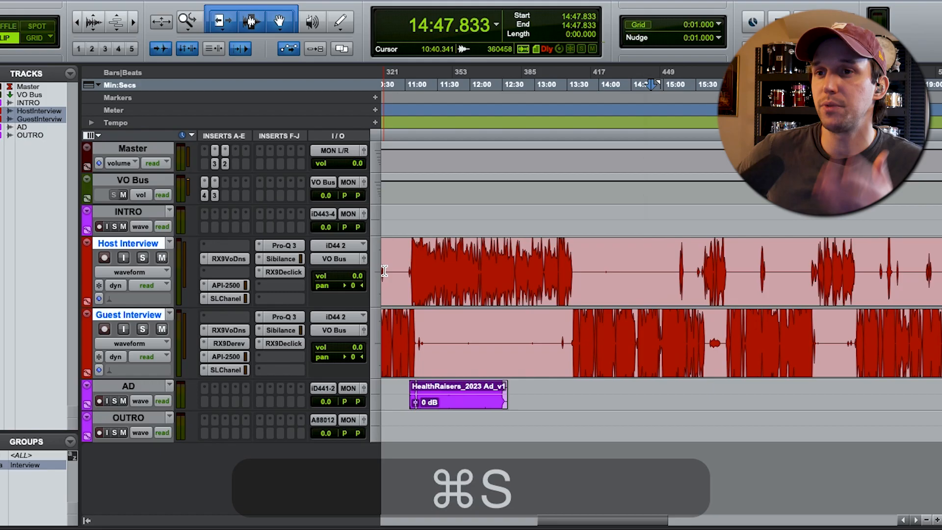
key(cmd+s)
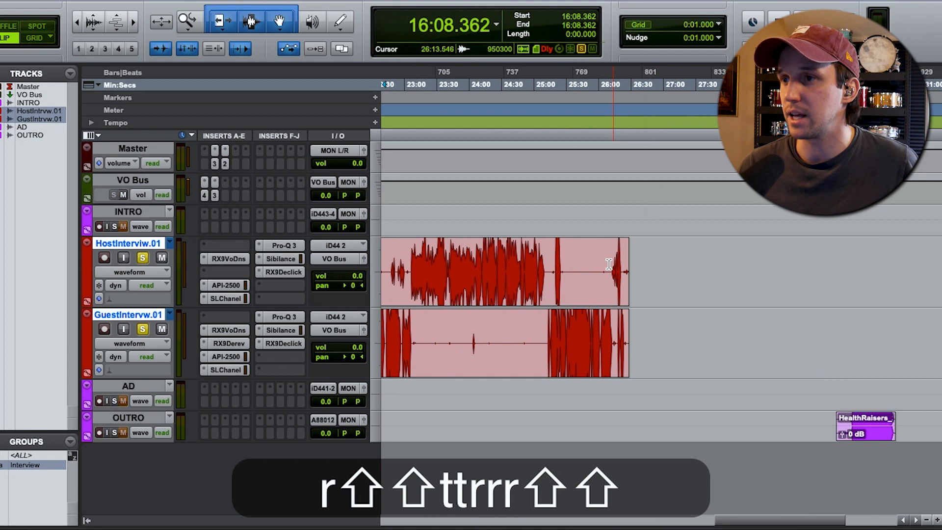
- Bring up Strip Silence for the .01 interview tracks ending near 26:13
key(cmd+u)
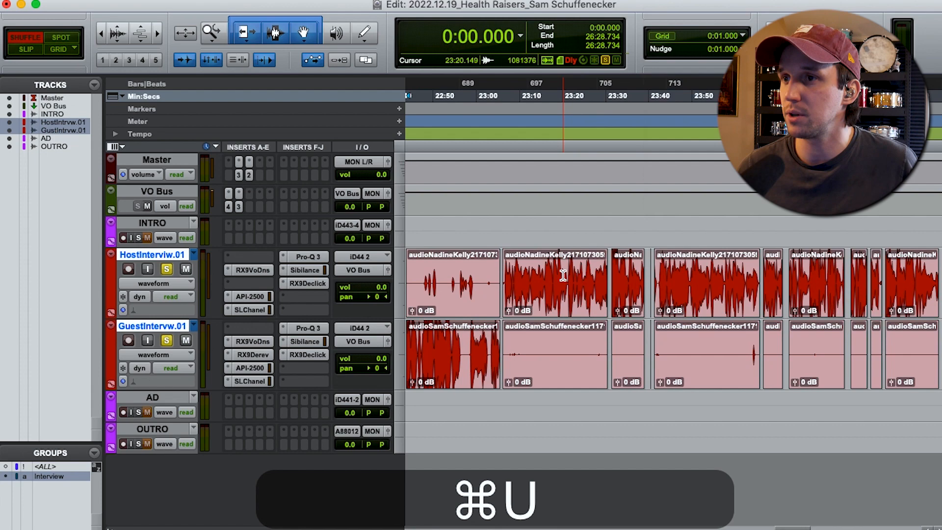
- Save the session with silence stripped from both interview tracks into separate speech clips
key(cmd+s)
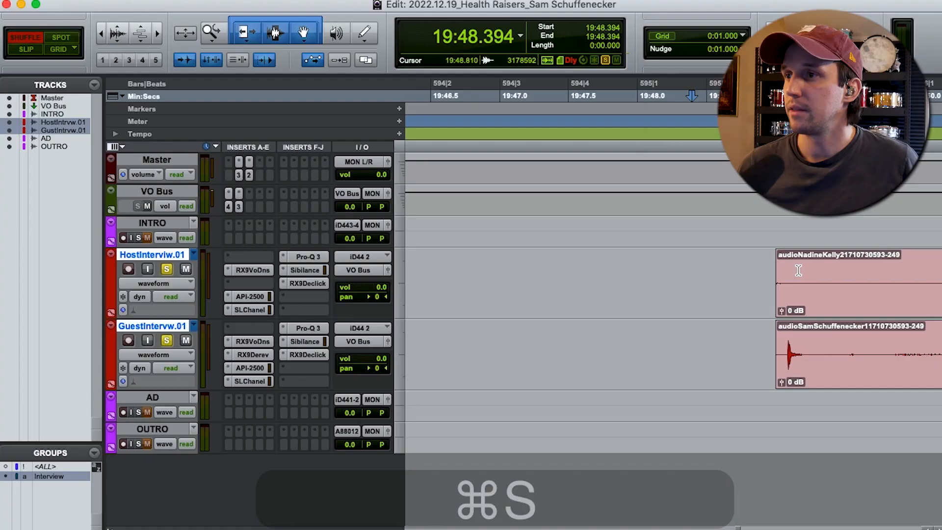
- Play back the stripped interview clips to check their boundaries
key(space)
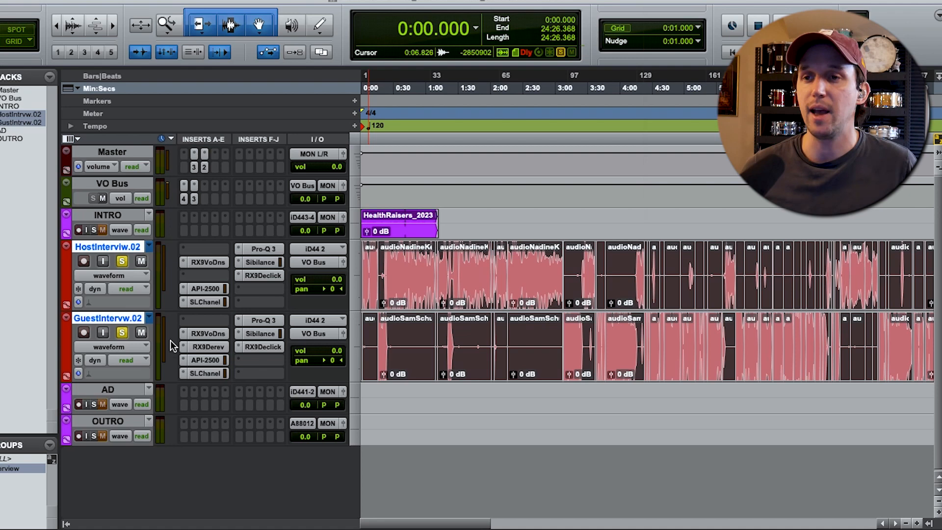
- Consolidate the shuffled interview clips into the .02 tracks ending about 24:26
key(alt+shift+3)
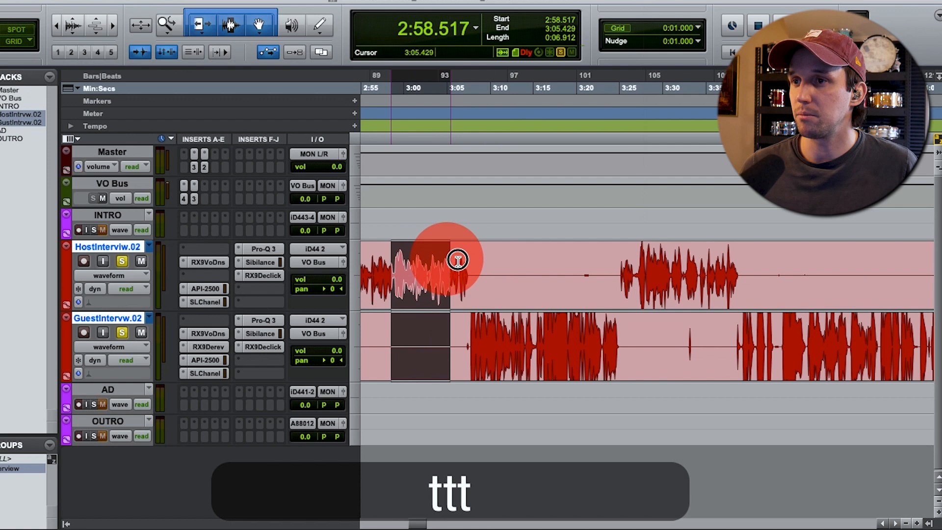
- Split the host and guest clips near 1:00, remove the unwanted stretch, save and audition the edit
key(cmd+s)
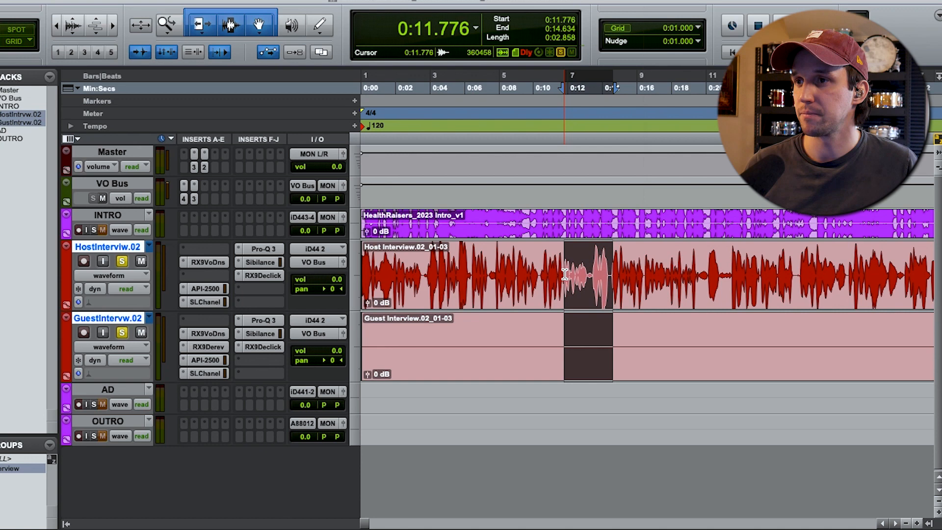
key(cmd+z)
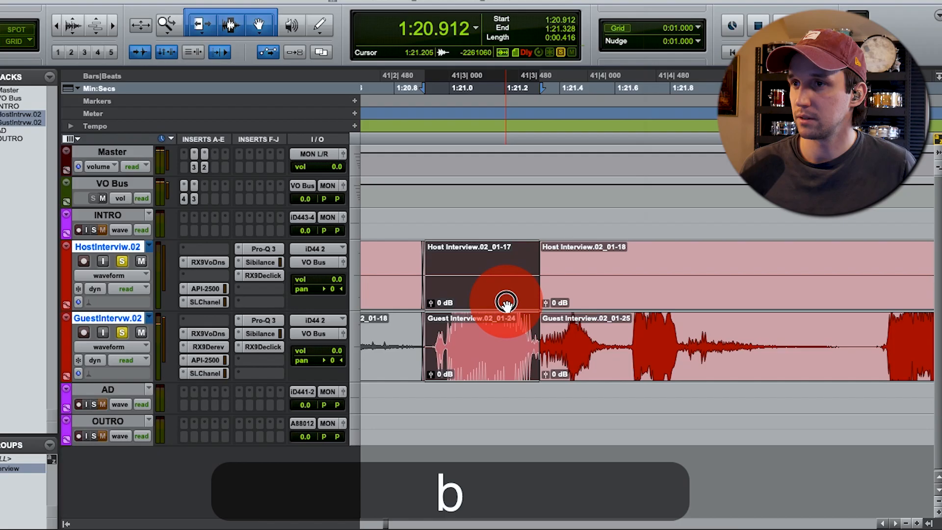
key(cmd+s)
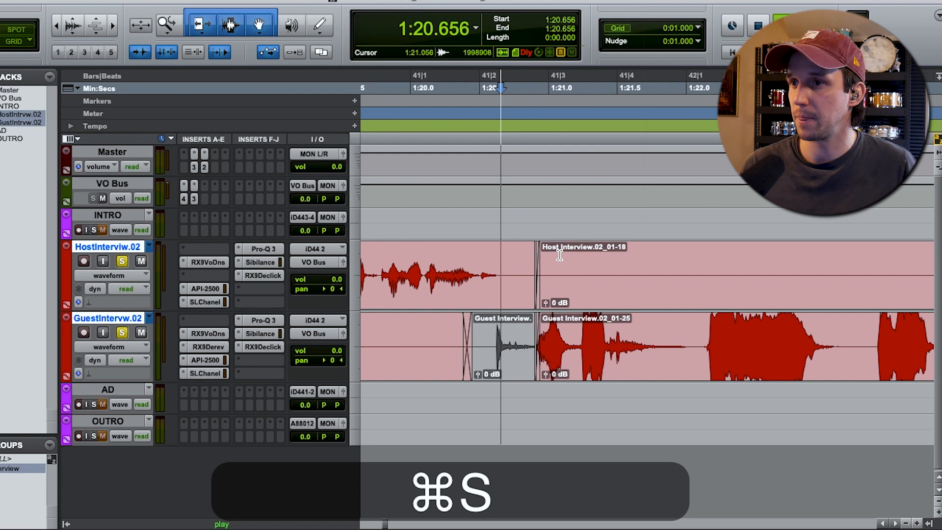
key(space)
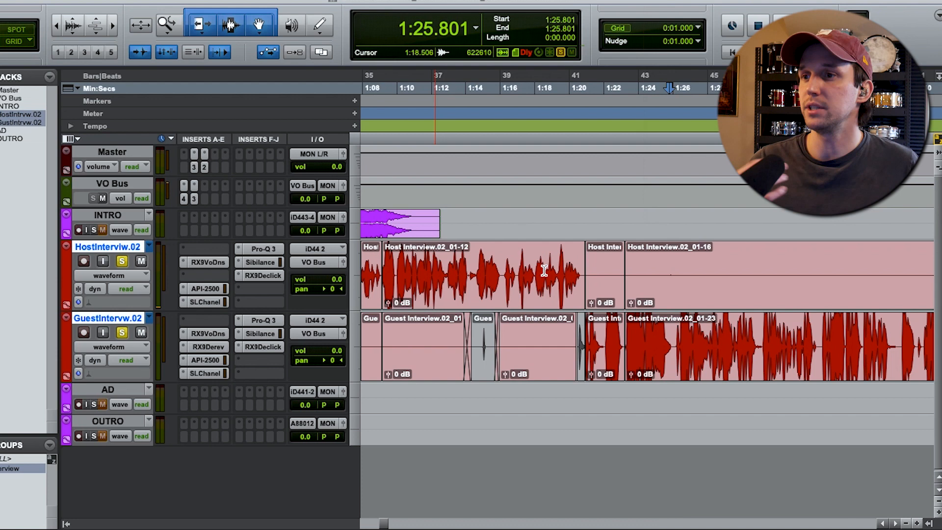
key(space)
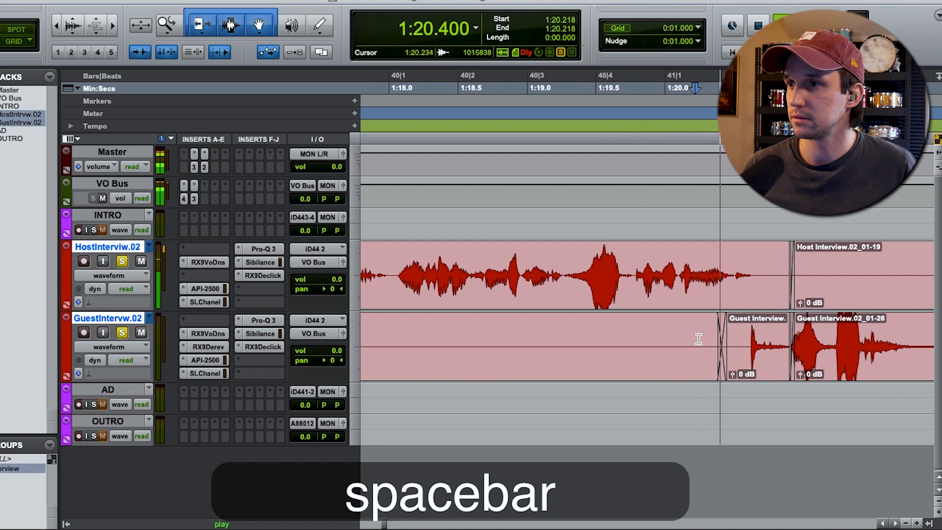
key(shift+r)
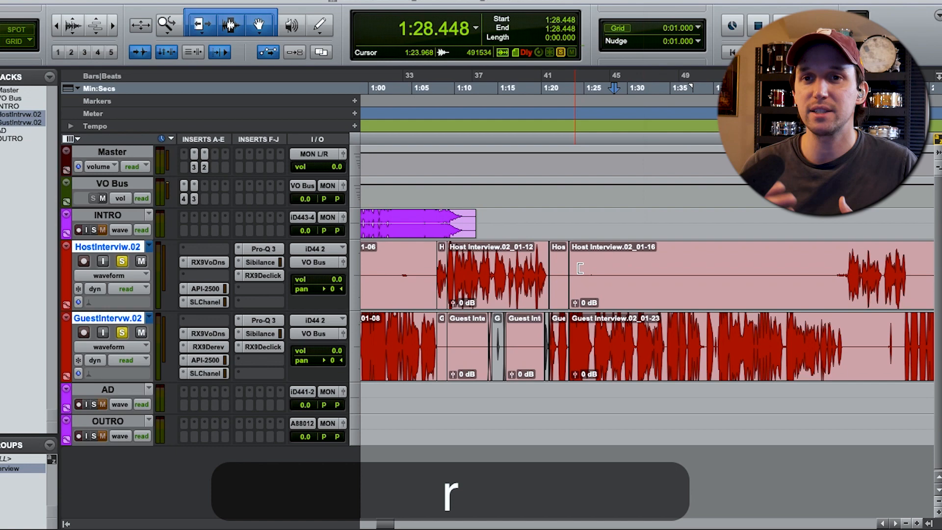
key(space)
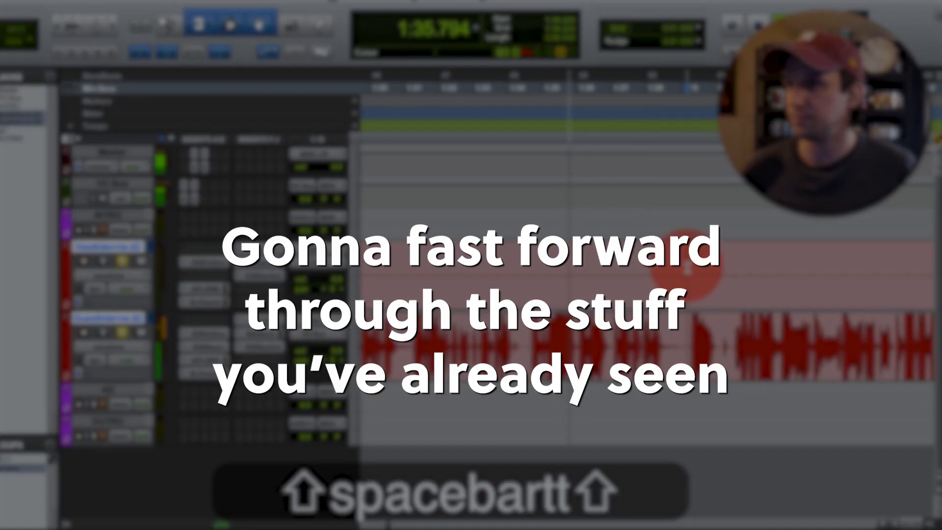
- Play back and continue separating host and guest clips around the 2:00 mark
key(space)
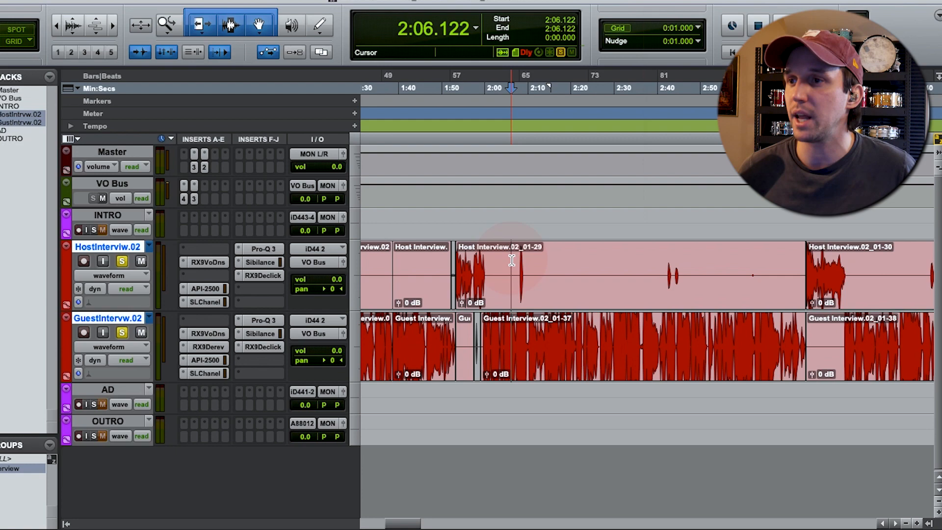
text(t)
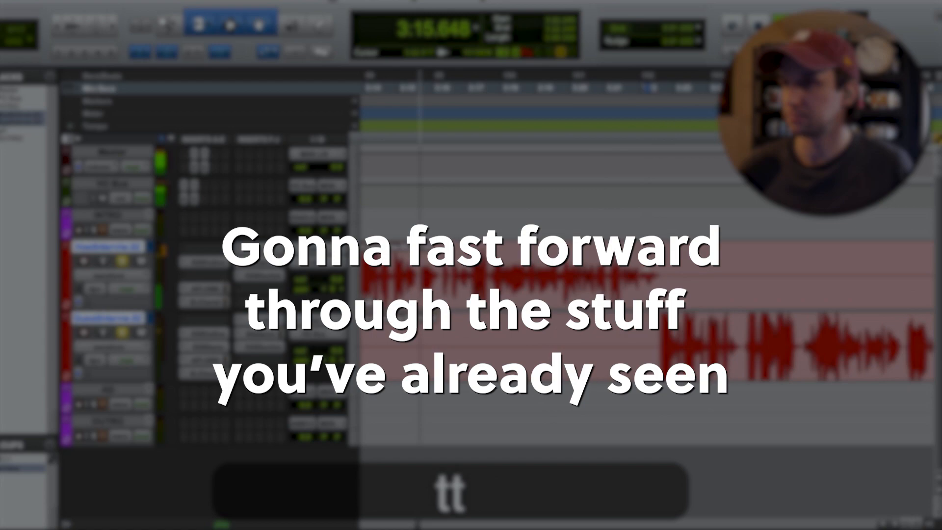
- Audition and trim short snippets on both interview tracks through about 8:00
key(space)
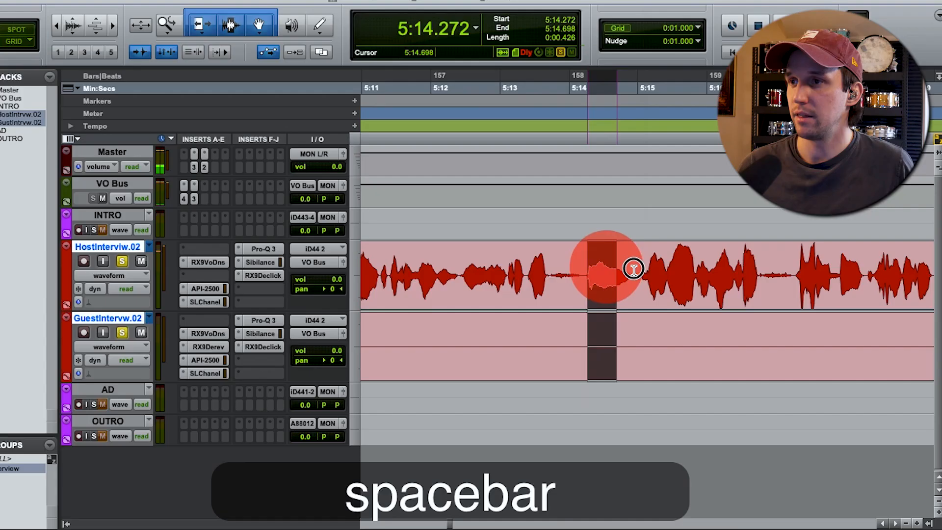
key(space)
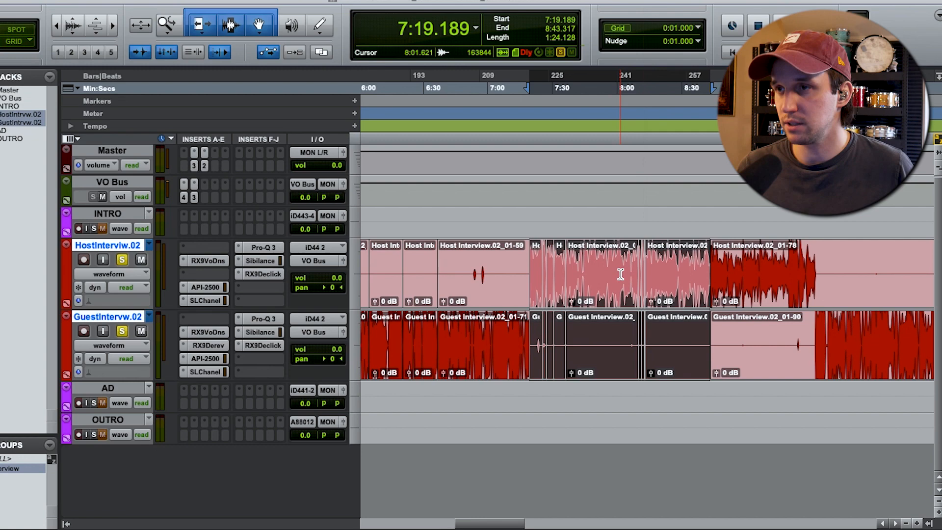
- Save the session and consolidate both tracks into Host Interview.03_01 and Guest Interview.03_01
key(cmd+s)
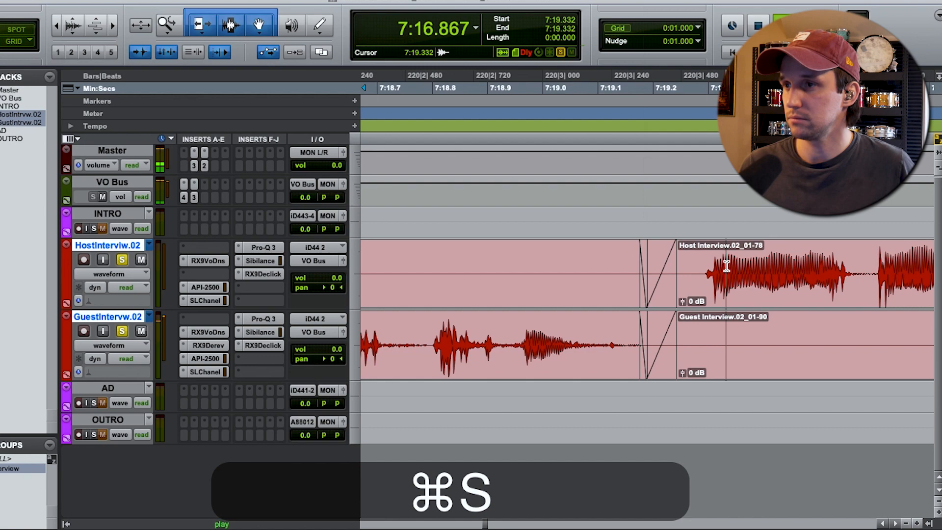
key(r)
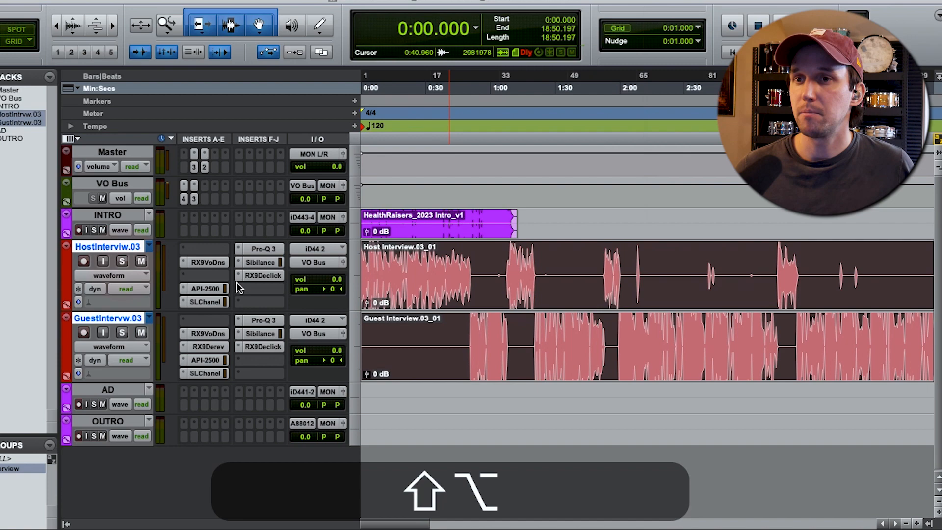
- Place the interview at the intro's fade and the outro at the interview's end, then save
key(cmd+s)
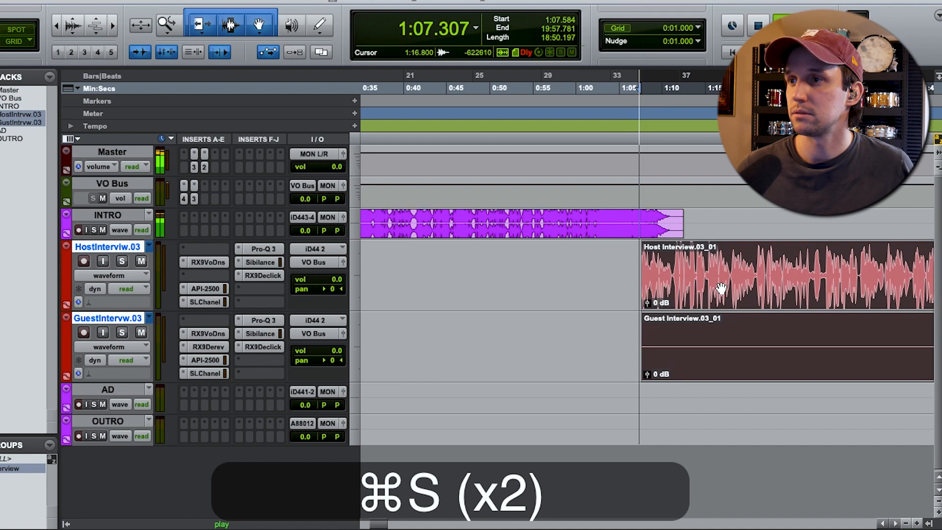
key(r)
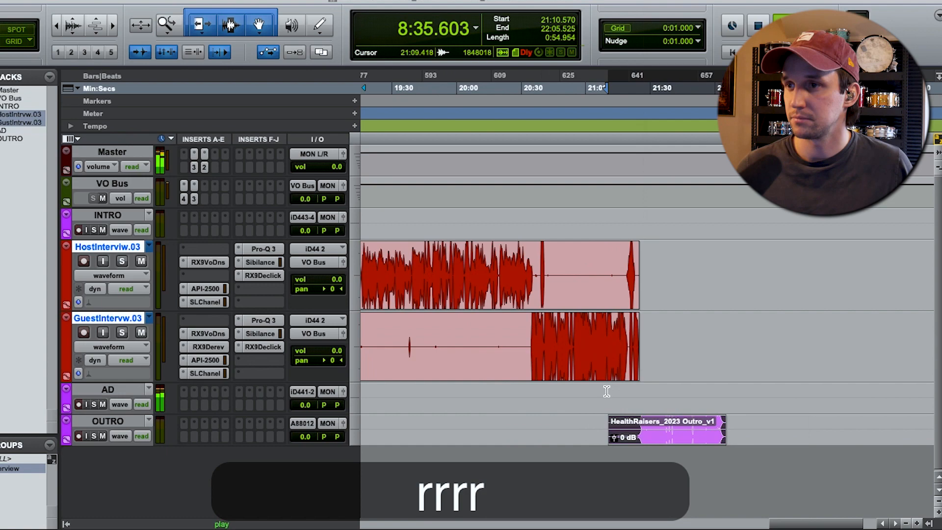
- Save and set up Bounce to Disk as an MP3 at 44.1 kHz, processed offline
key(cmd+s)
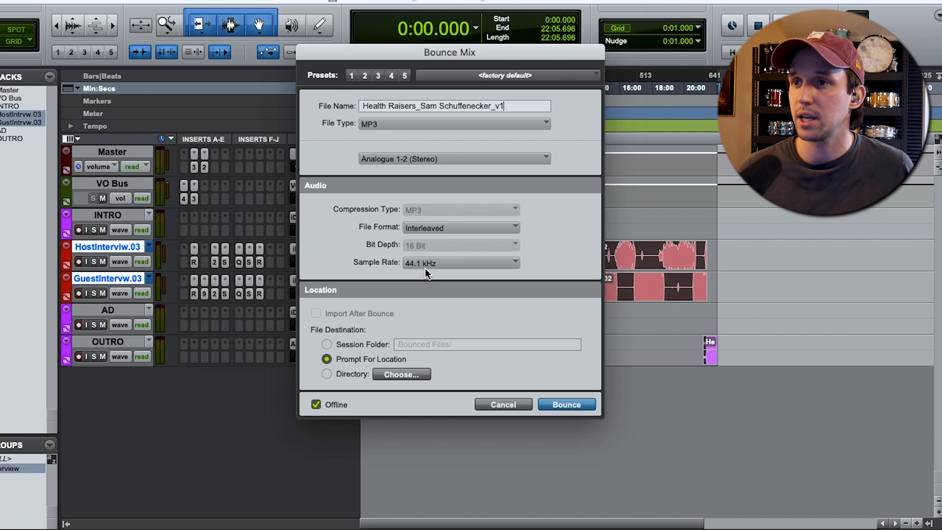
- Set the MP3 to a constant 160 kbit/s bit rate and start the bounce
click(408, 148)
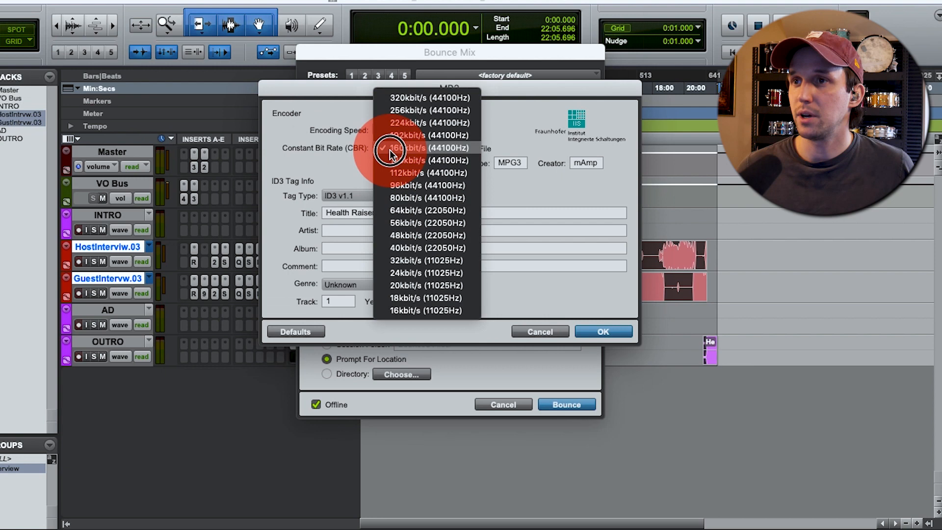
click(402, 148)
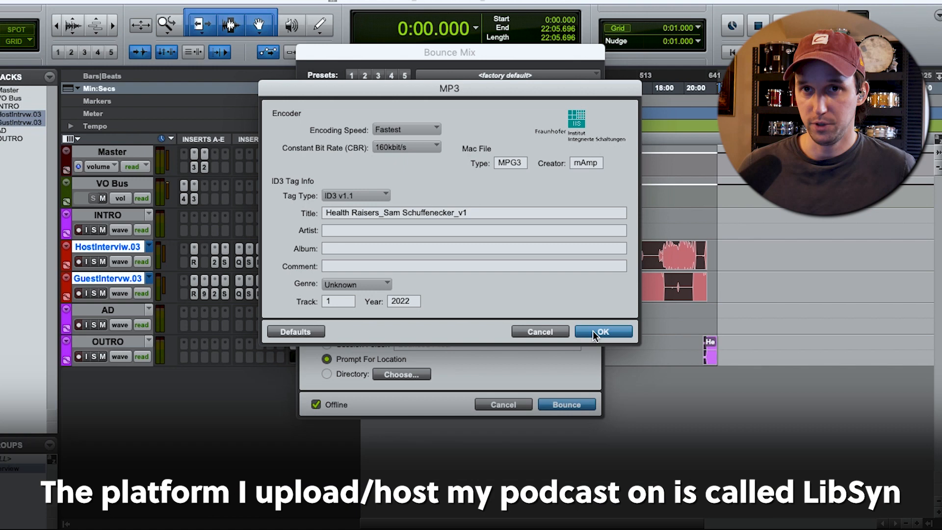
click(602, 331)
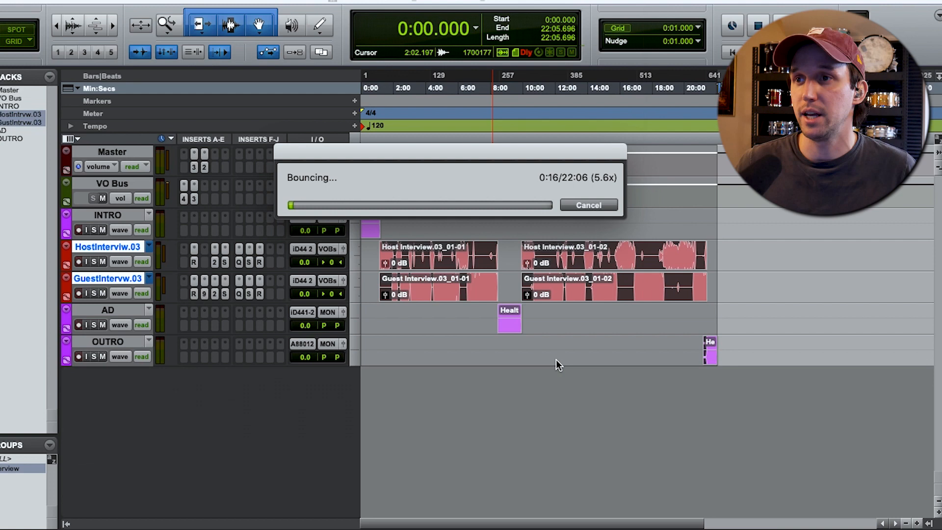